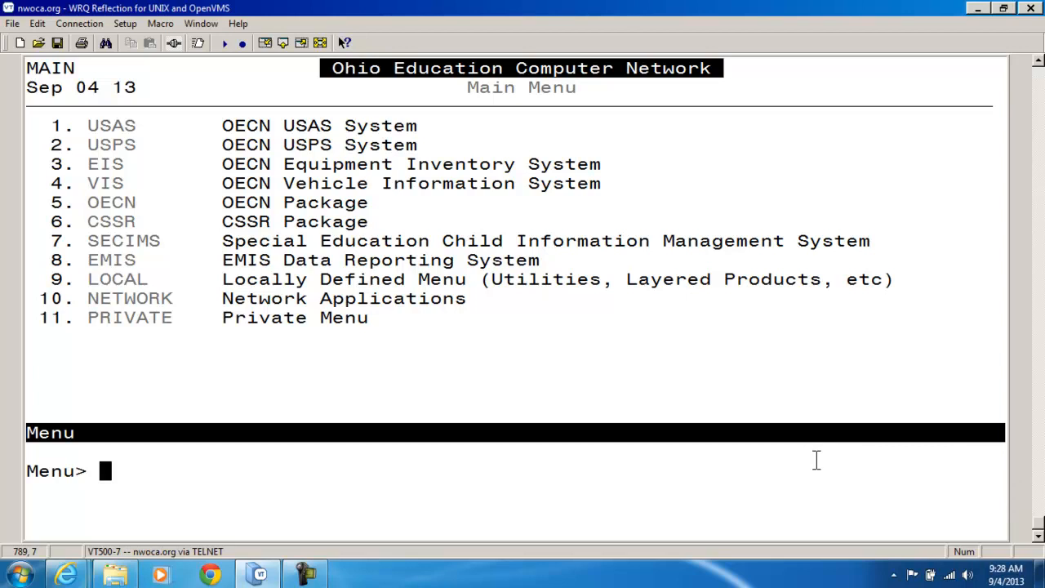
Launch the ACTCHG account code change program from the Menu prompt.
{"action": "type", "text": "actchg"}
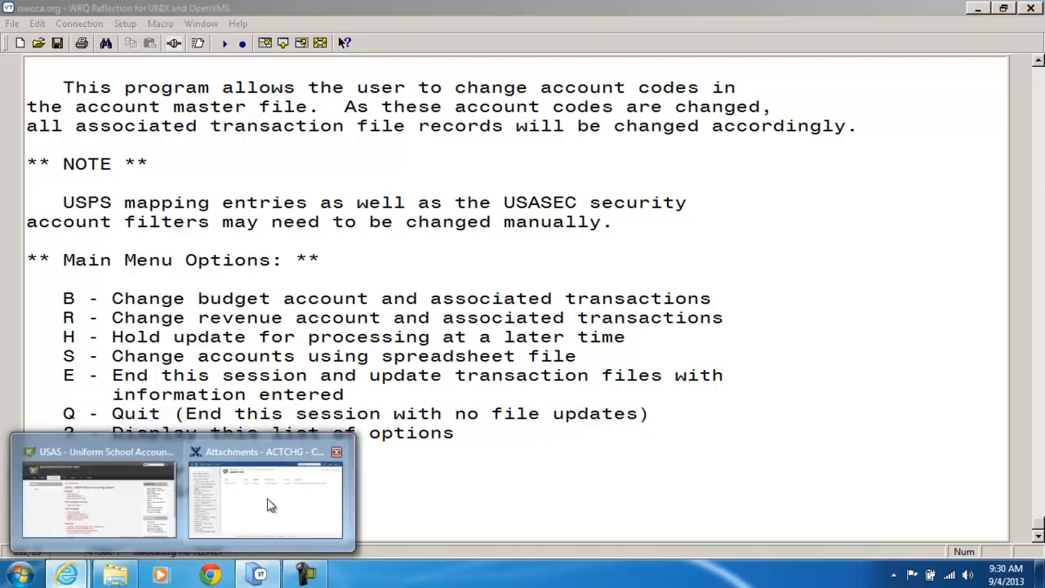
{"action": "left_click", "coordinate": [266, 498]}
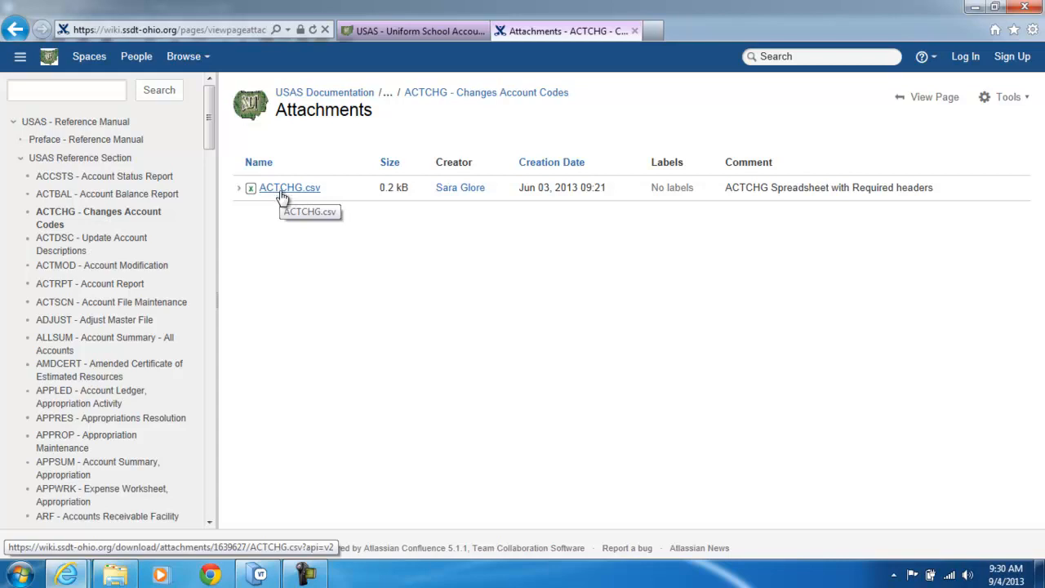
{"action": "left_click", "coordinate": [258, 574]}
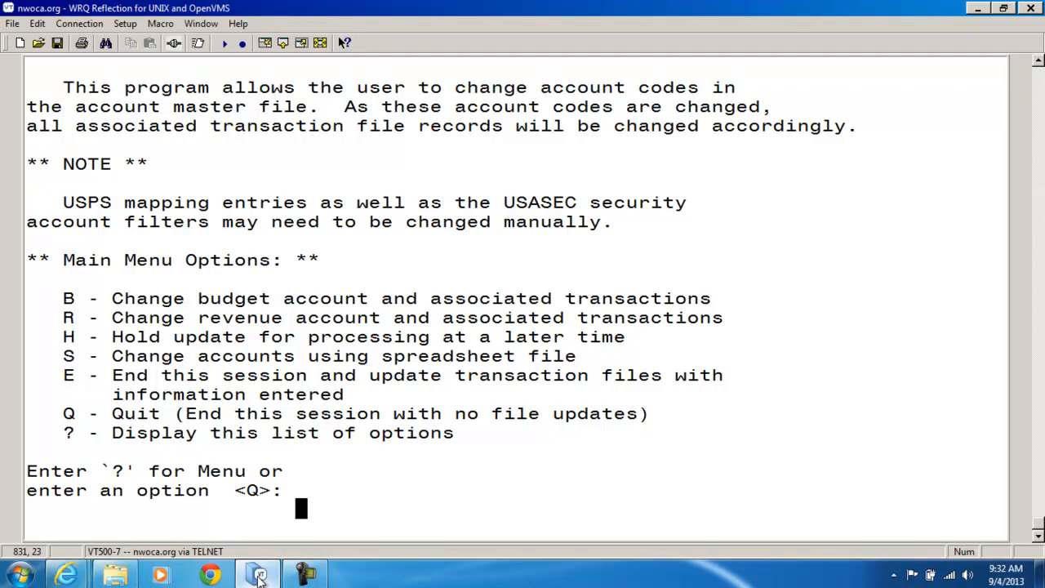
{"action": "type", "text": "b"}
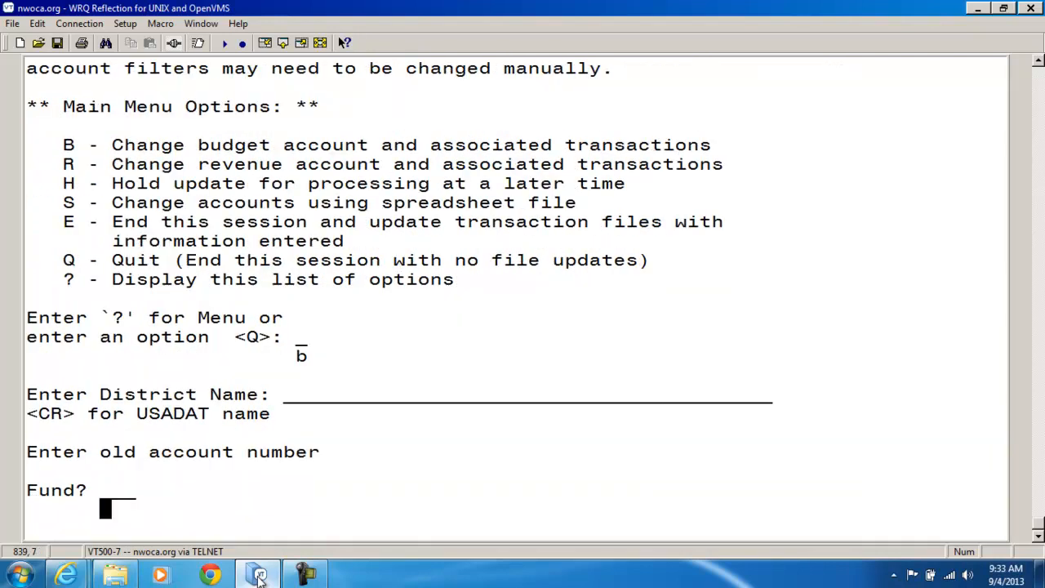
{"action": "type", "text": "001"}
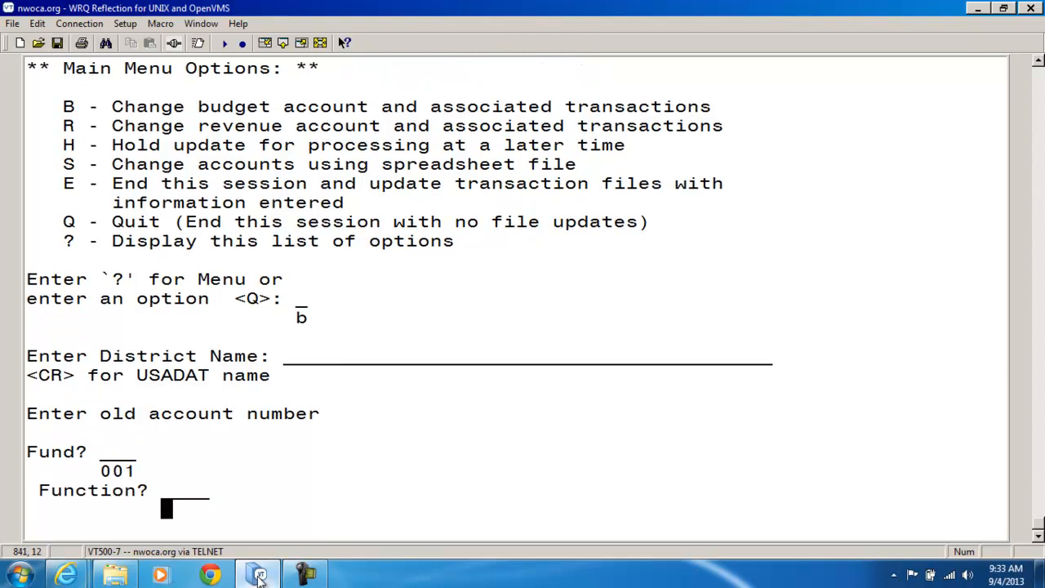
{"action": "type", "text": "1100"}
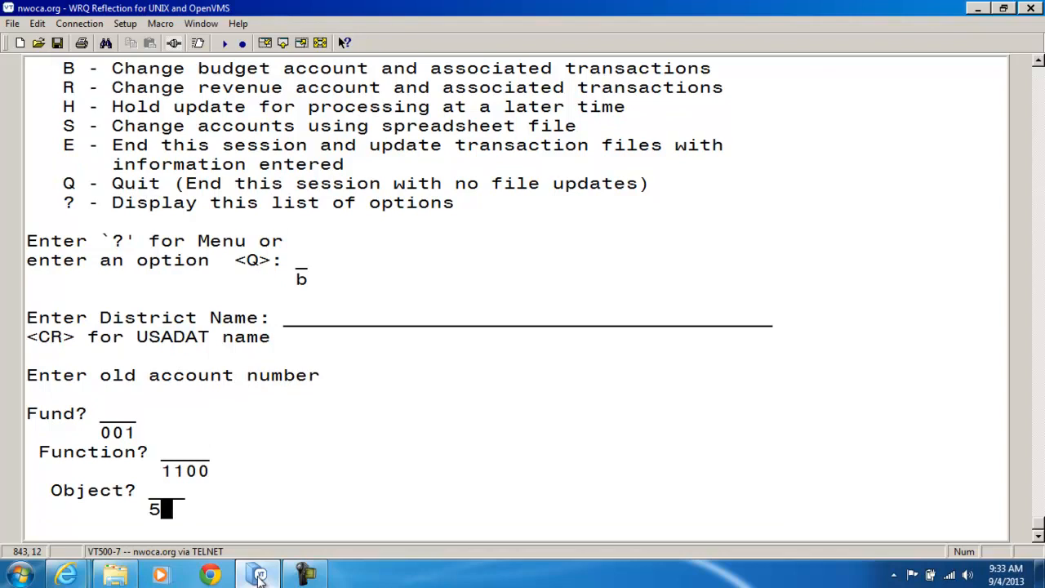
{"action": "type", "text": "11"}
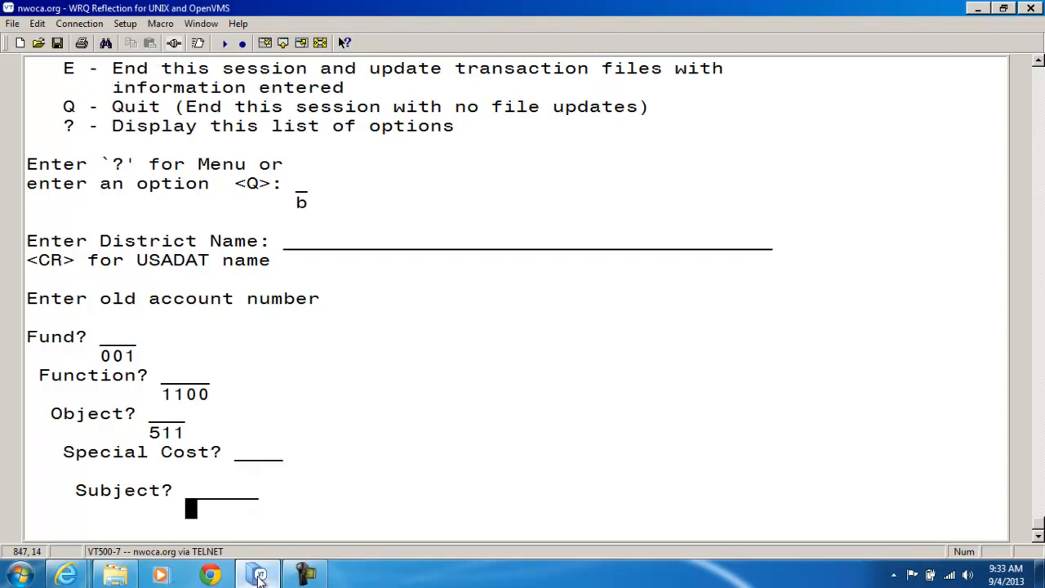
{"action": "type", "text": "002"}
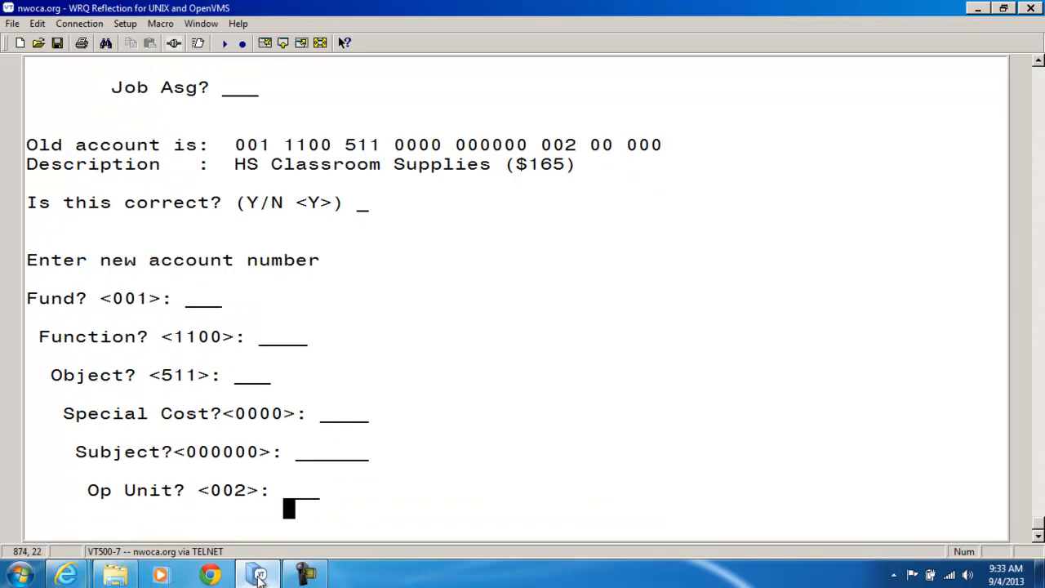
Enter new account Op Unit 003 (MS Classroom Supplies) and confirm collapsing accounts.
{"action": "type", "text": "003"}
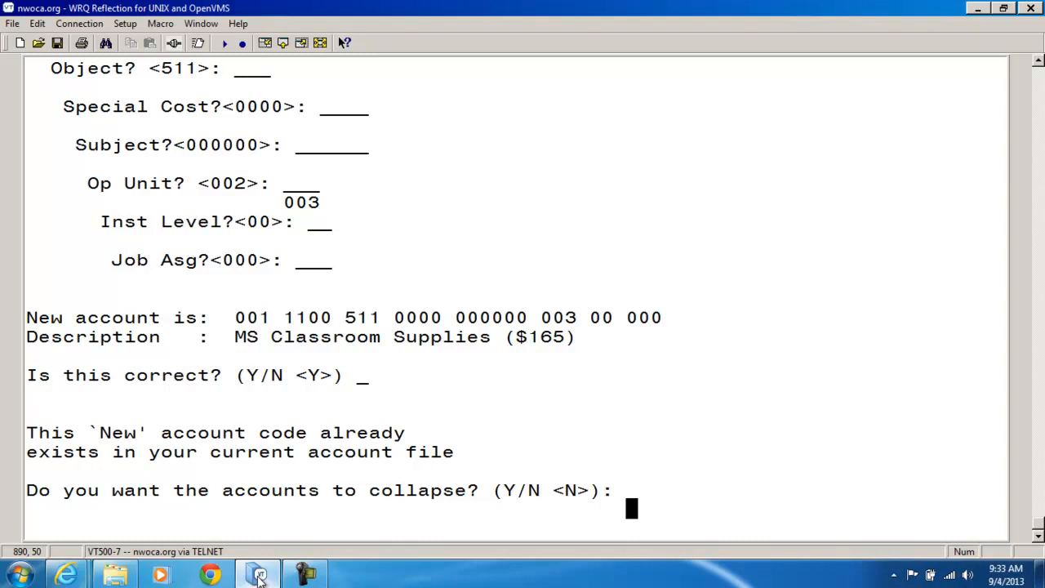
{"action": "type", "text": "y"}
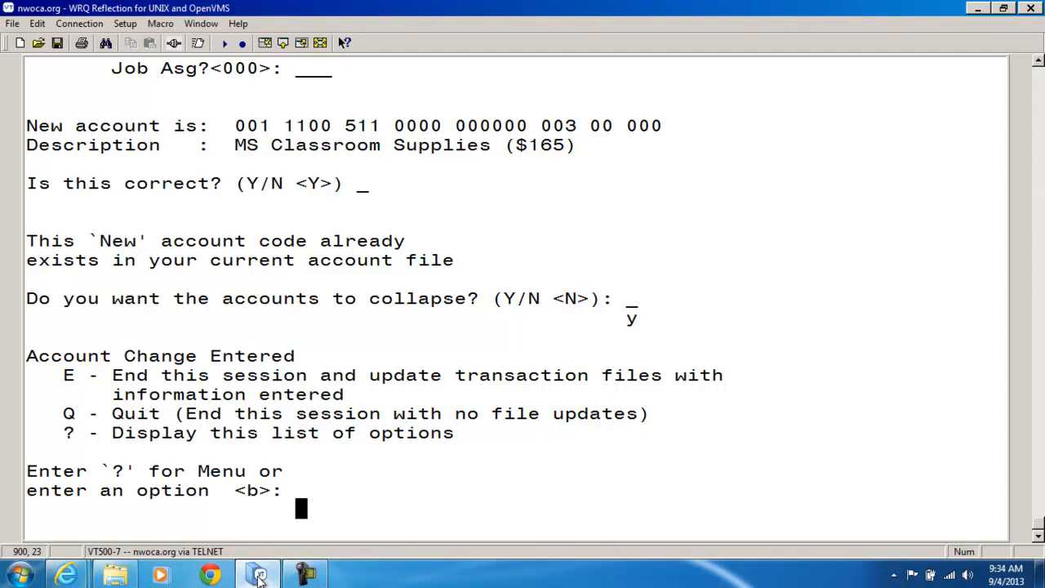
End the ACTCHG session with E, updating the transaction files.
{"action": "type", "text": "e"}
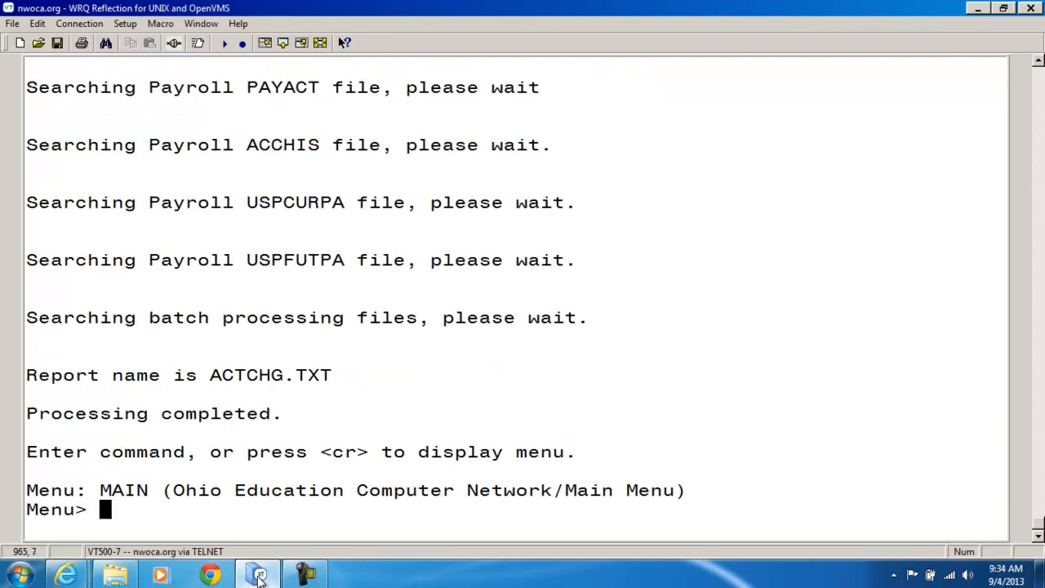
View the ACTCHG.TXT report and scroll through its account 003 change listings.
{"action": "type", "text": "v"}
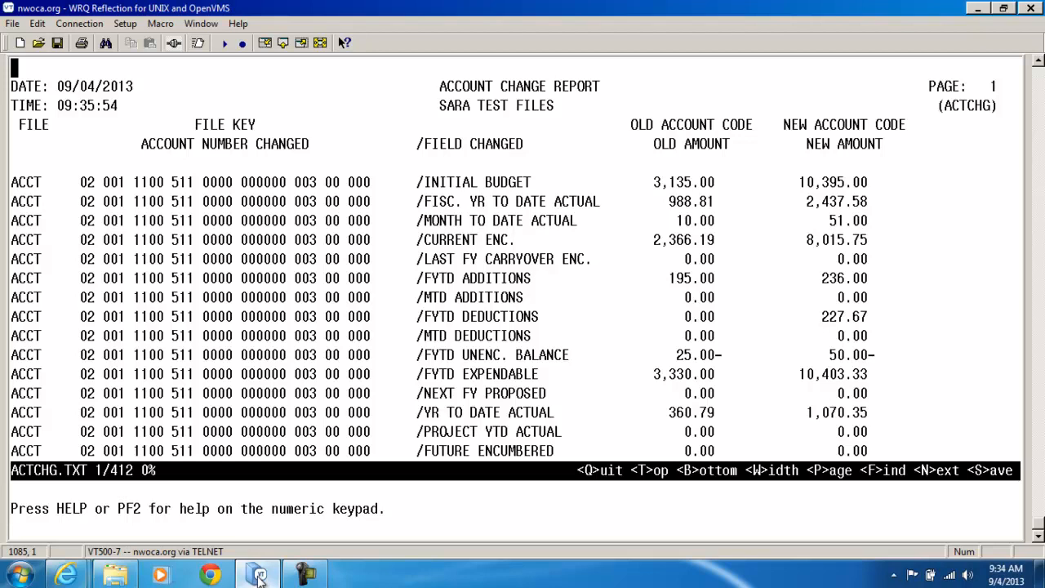
{"action": "scroll", "scroll_direction": "down", "scroll_amount": 3}
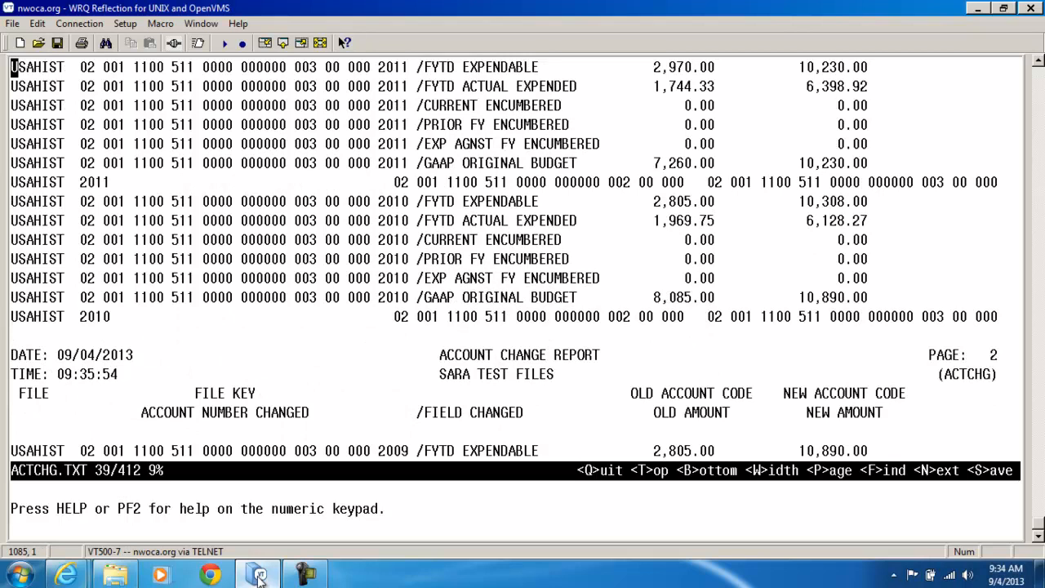